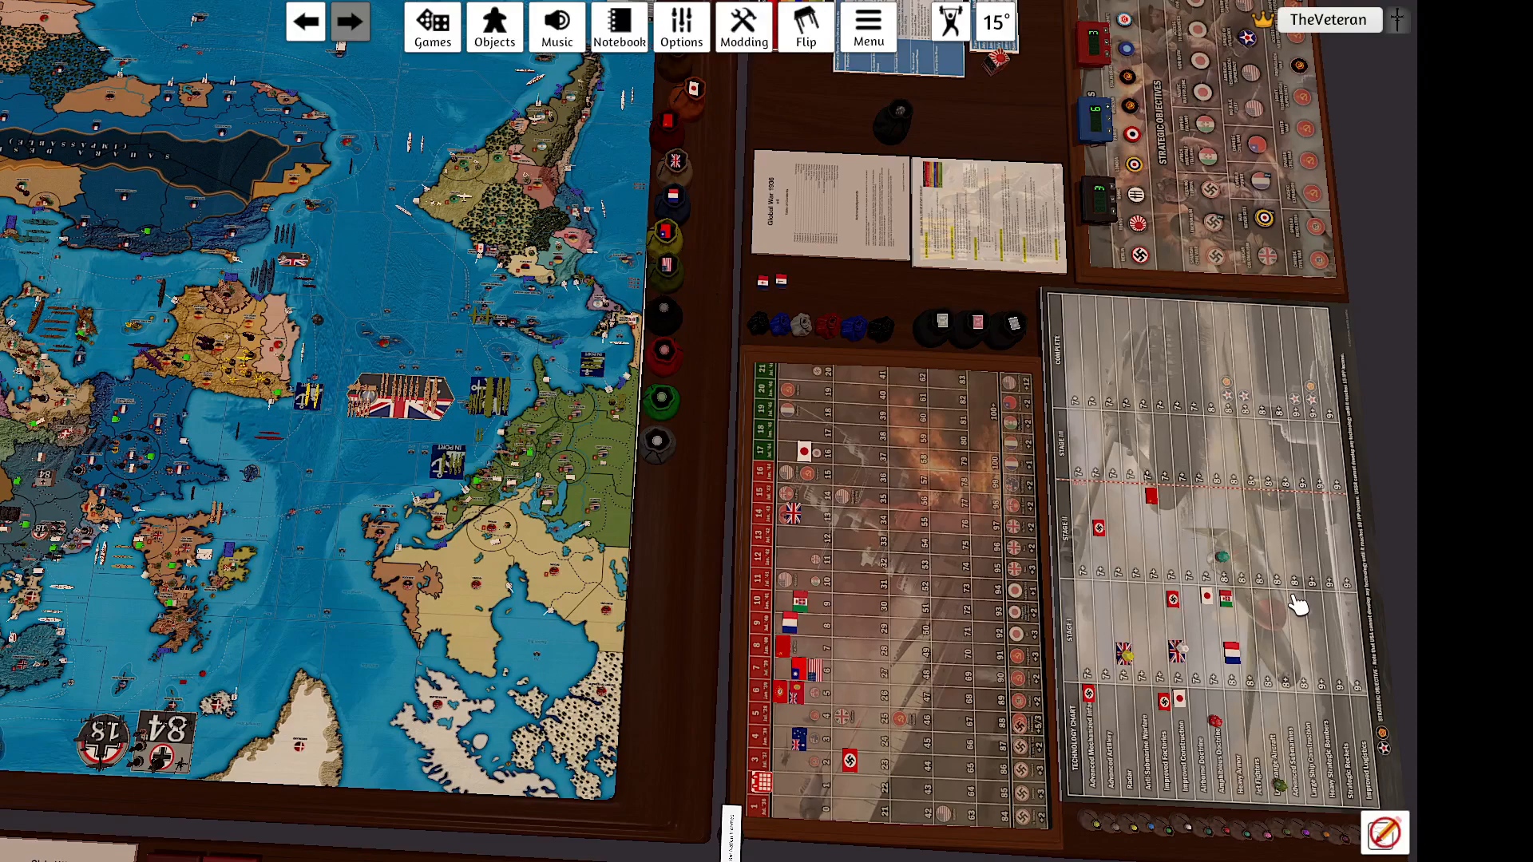
mouse_move(1292, 606)
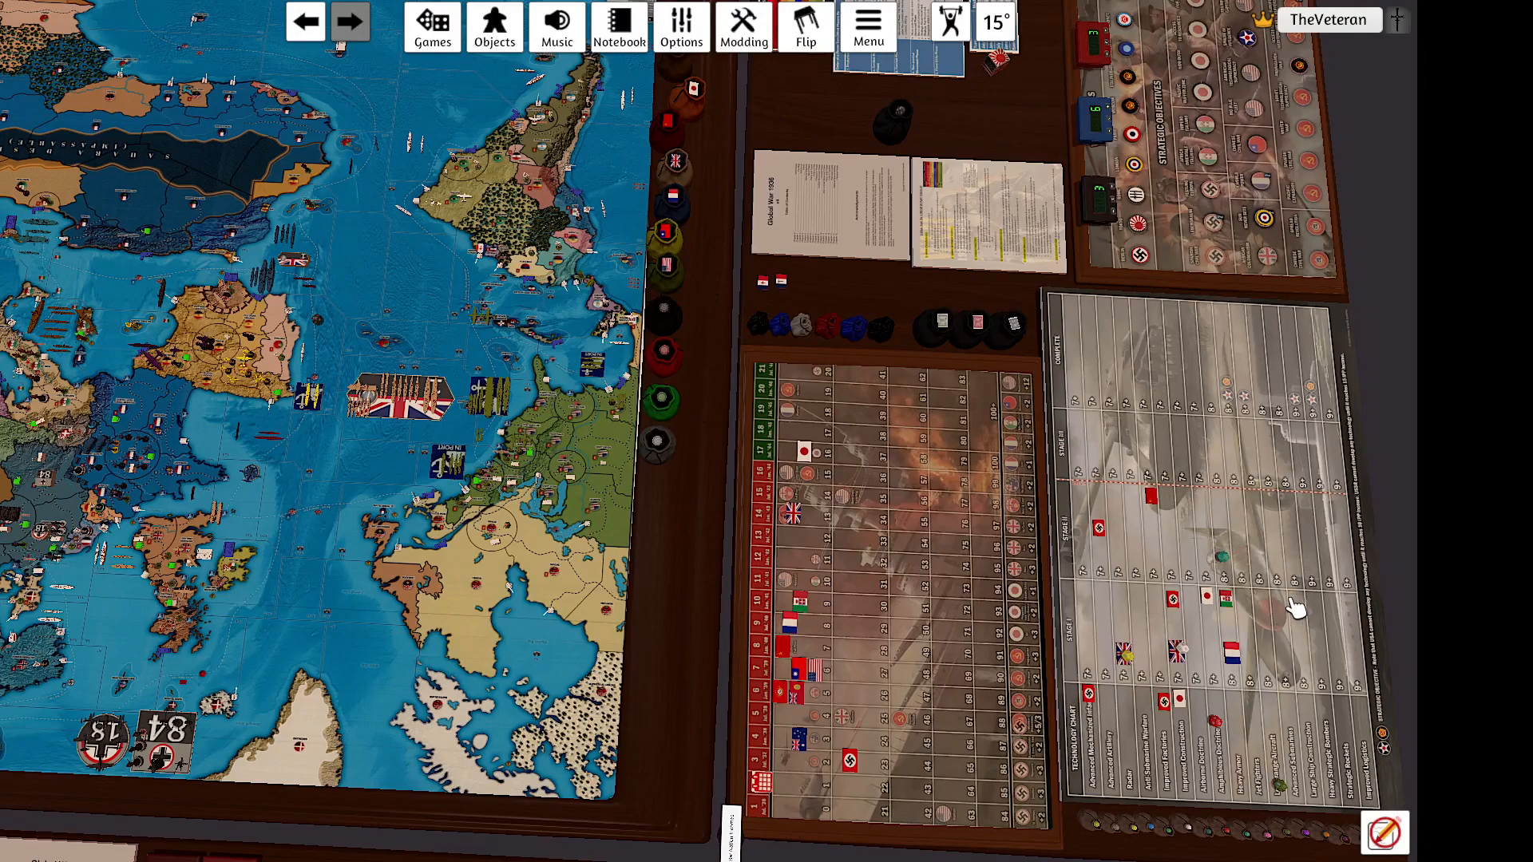
mouse_move(1233, 561)
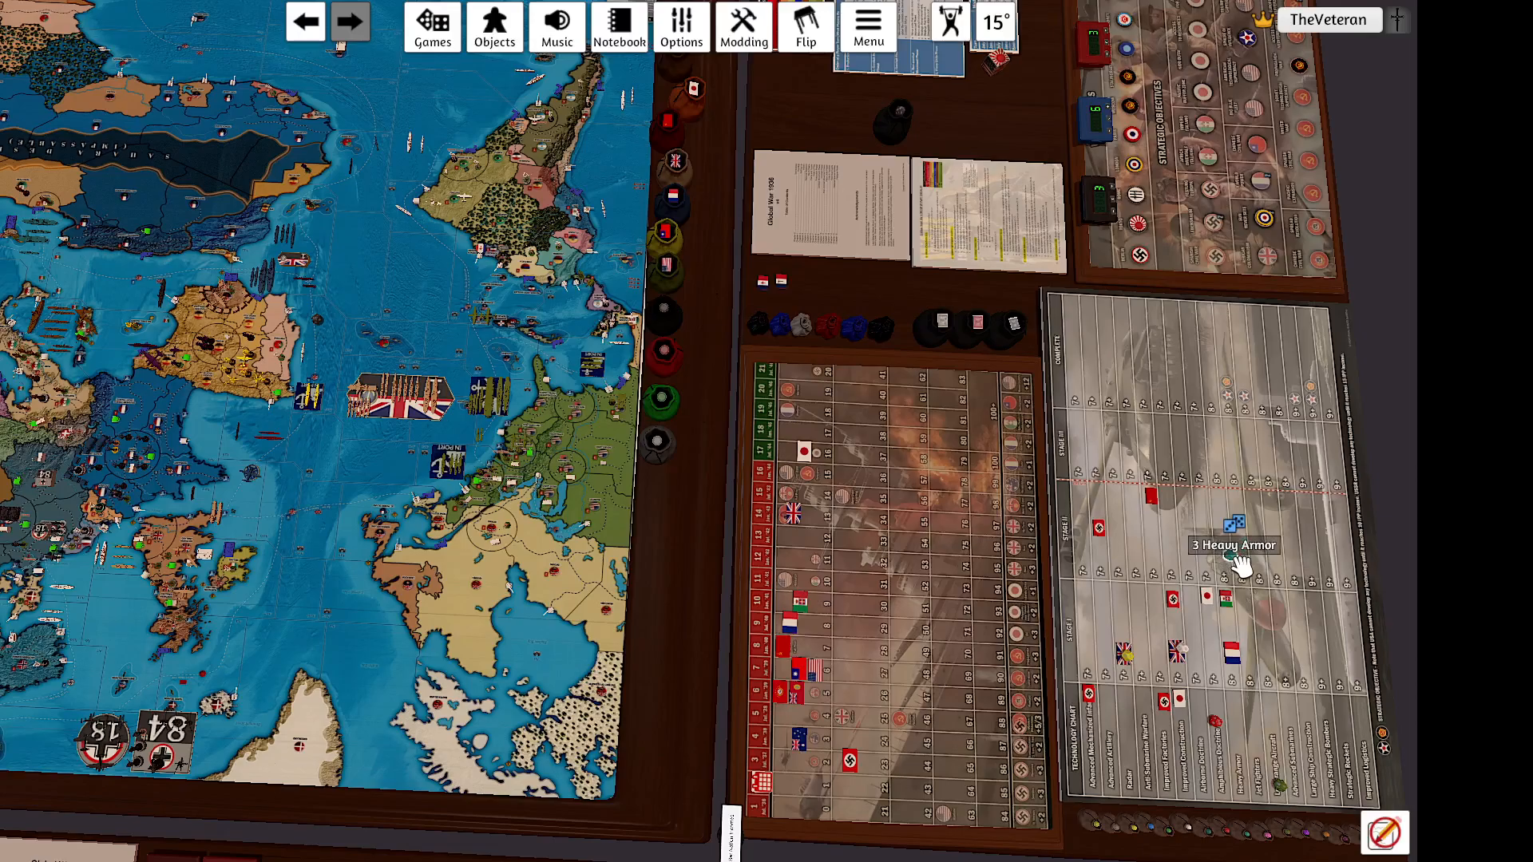
mouse_move(1072, 606)
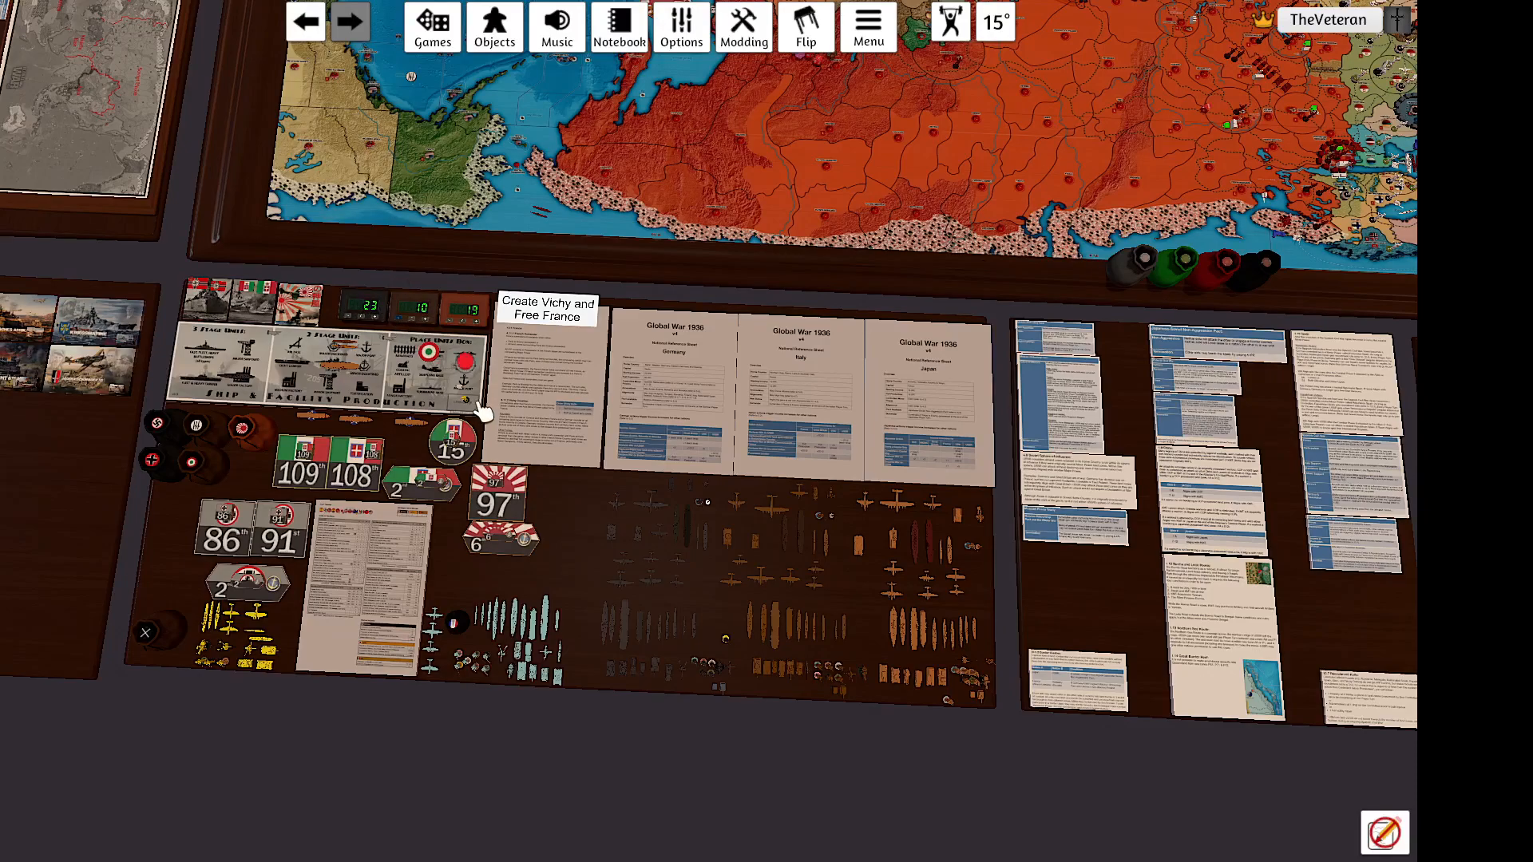
mouse_move(450, 357)
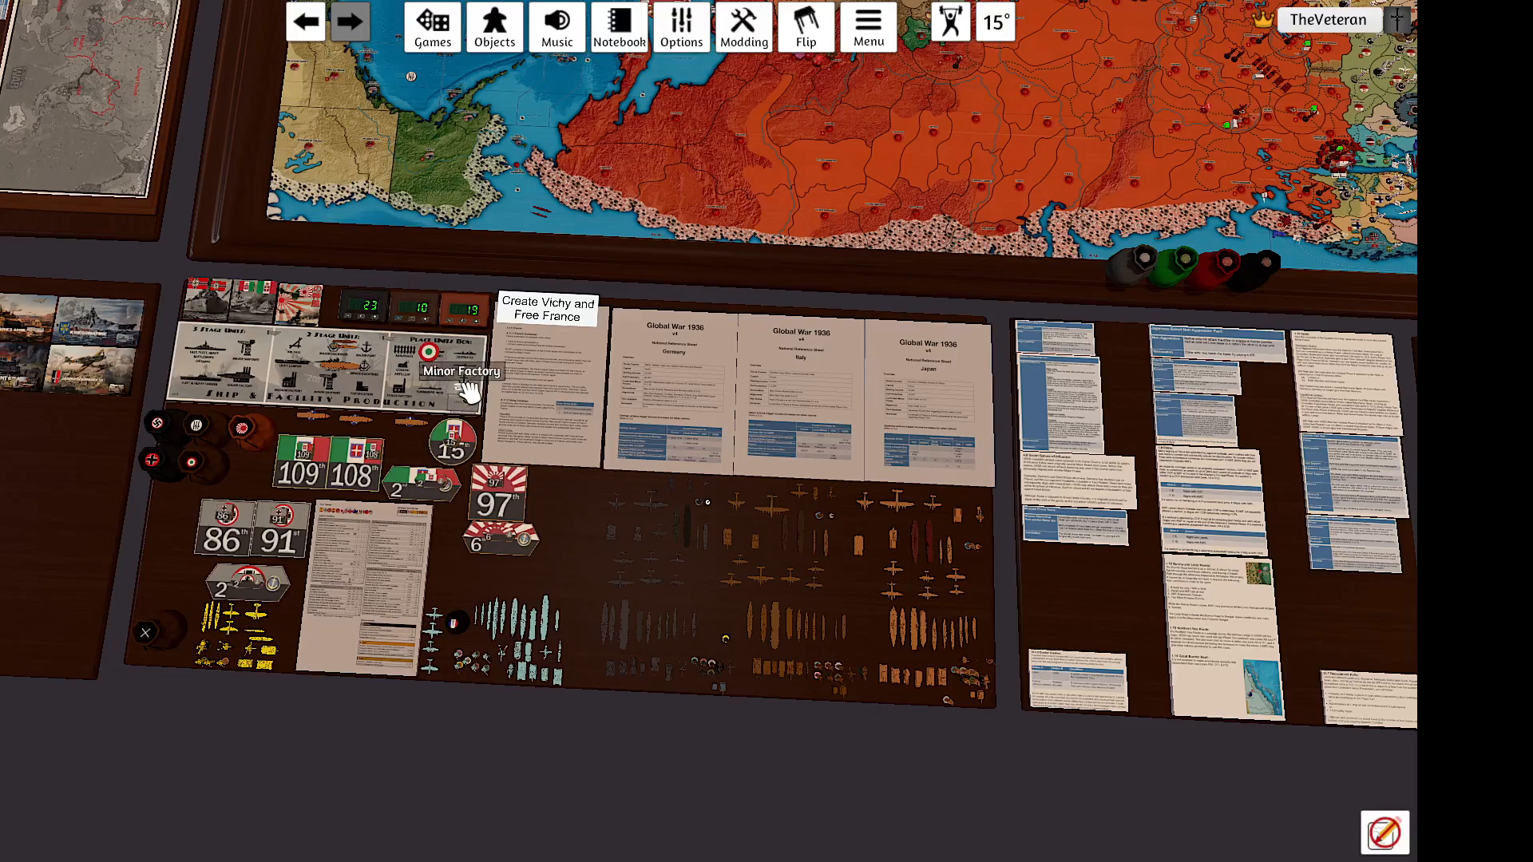
mouse_move(474, 399)
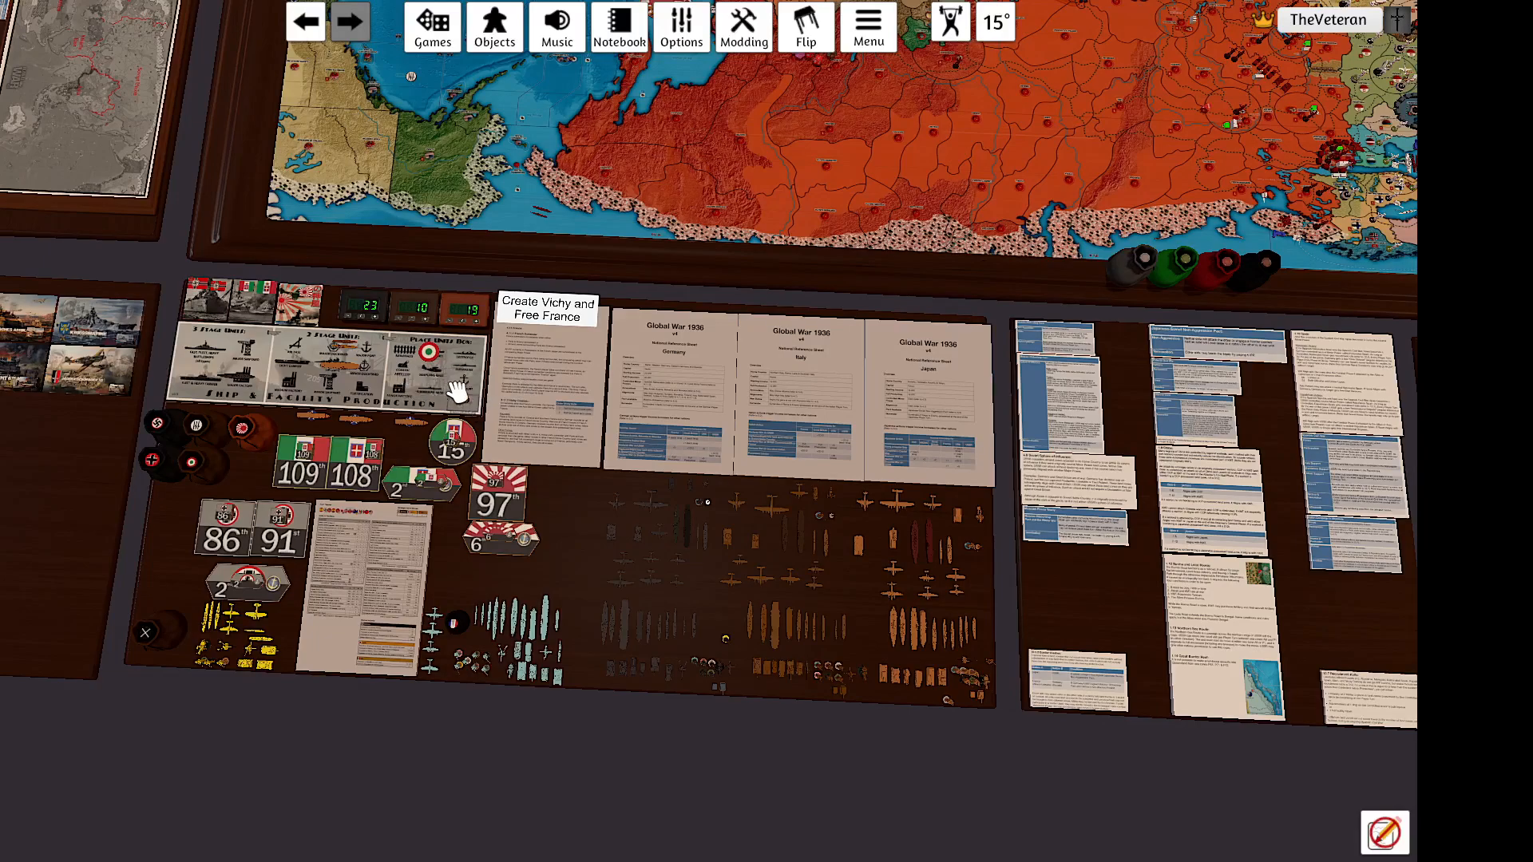
mouse_move(474, 401)
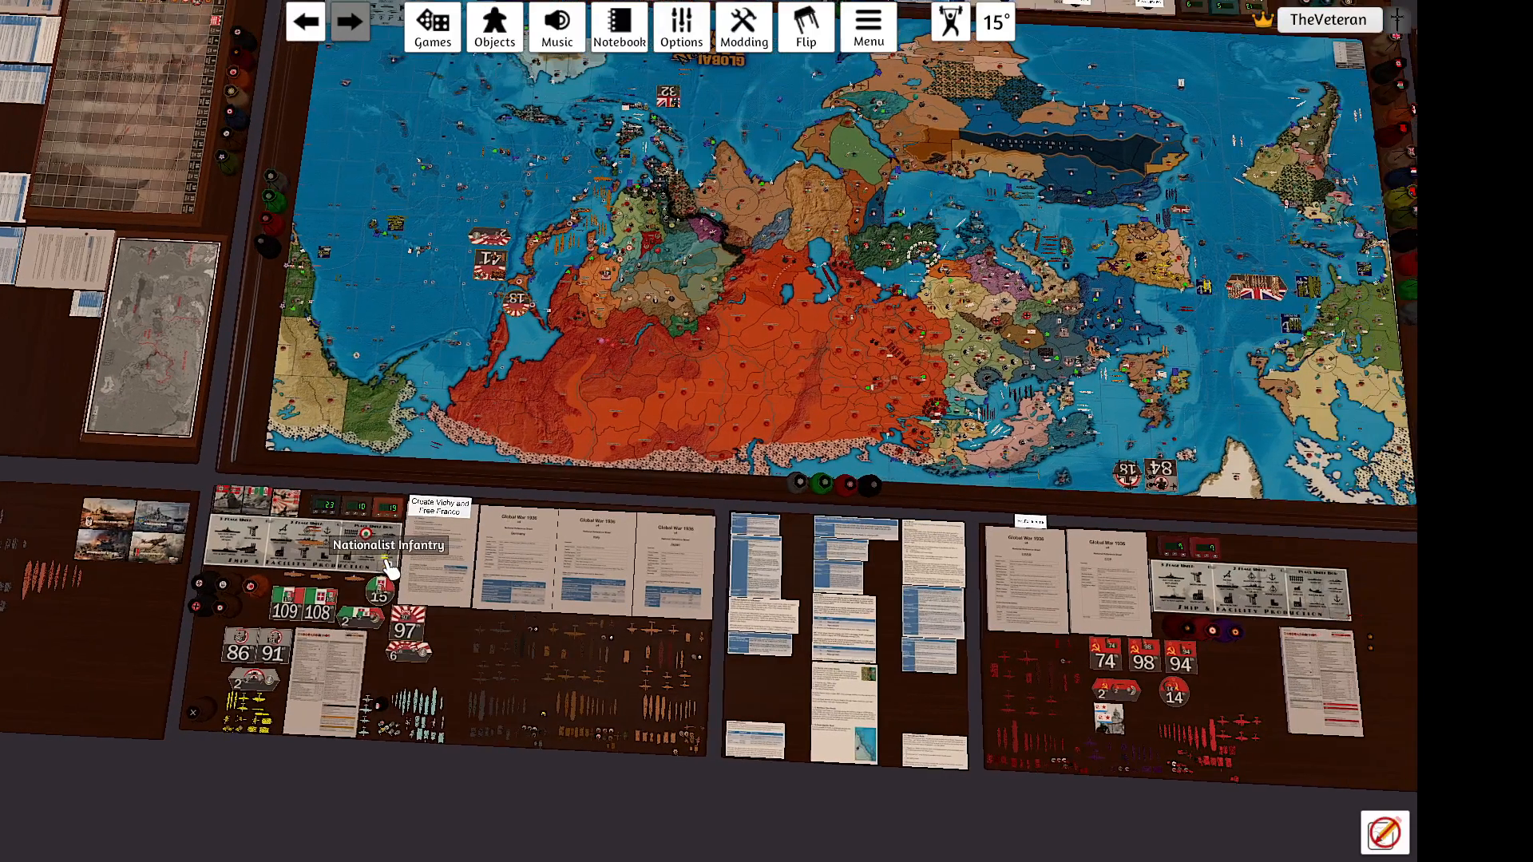
mouse_move(934, 205)
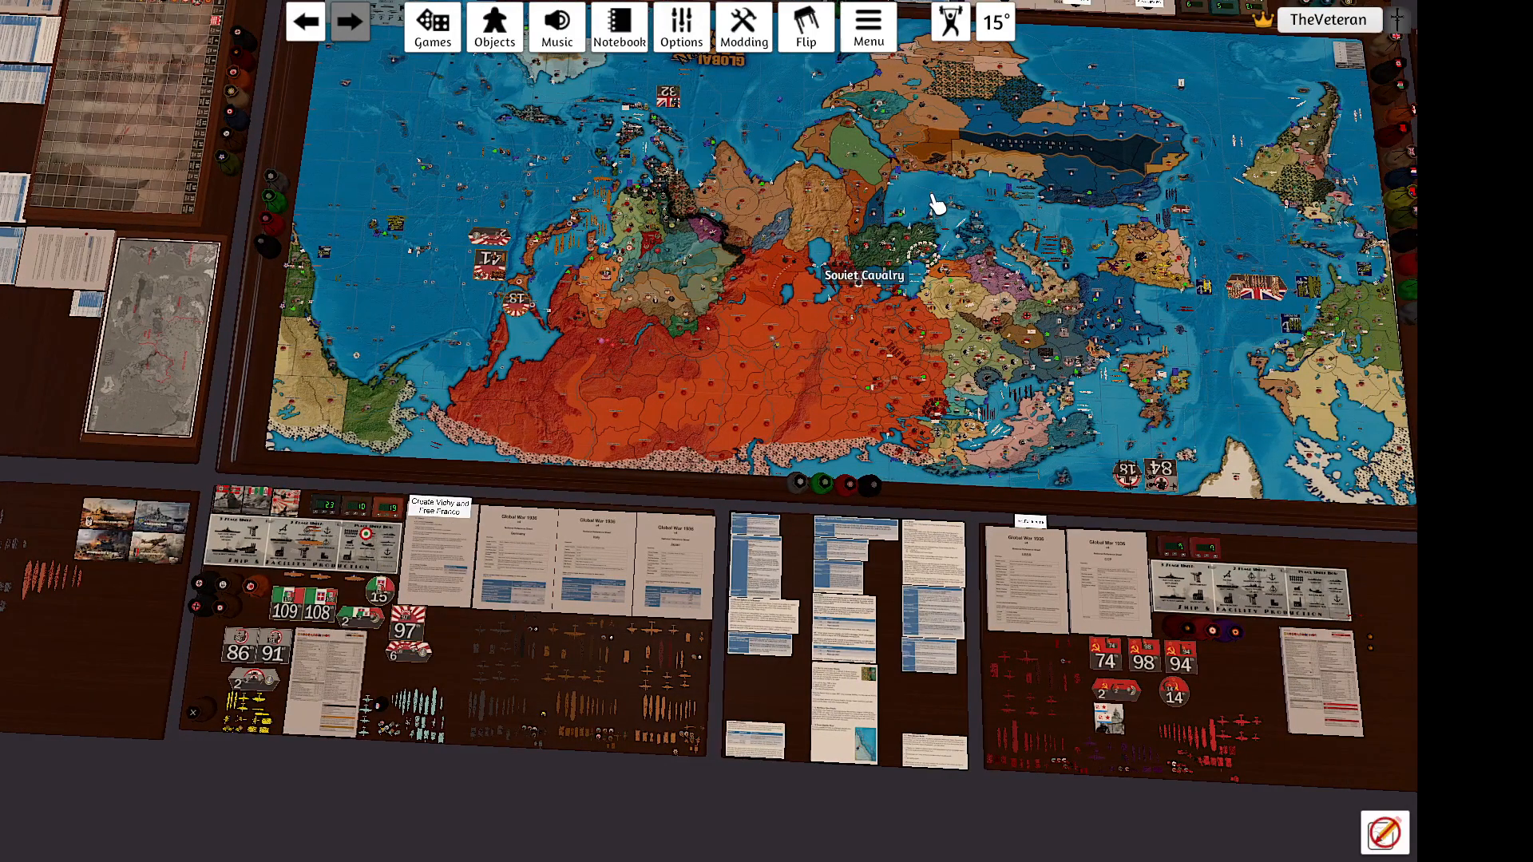
mouse_move(1041, 210)
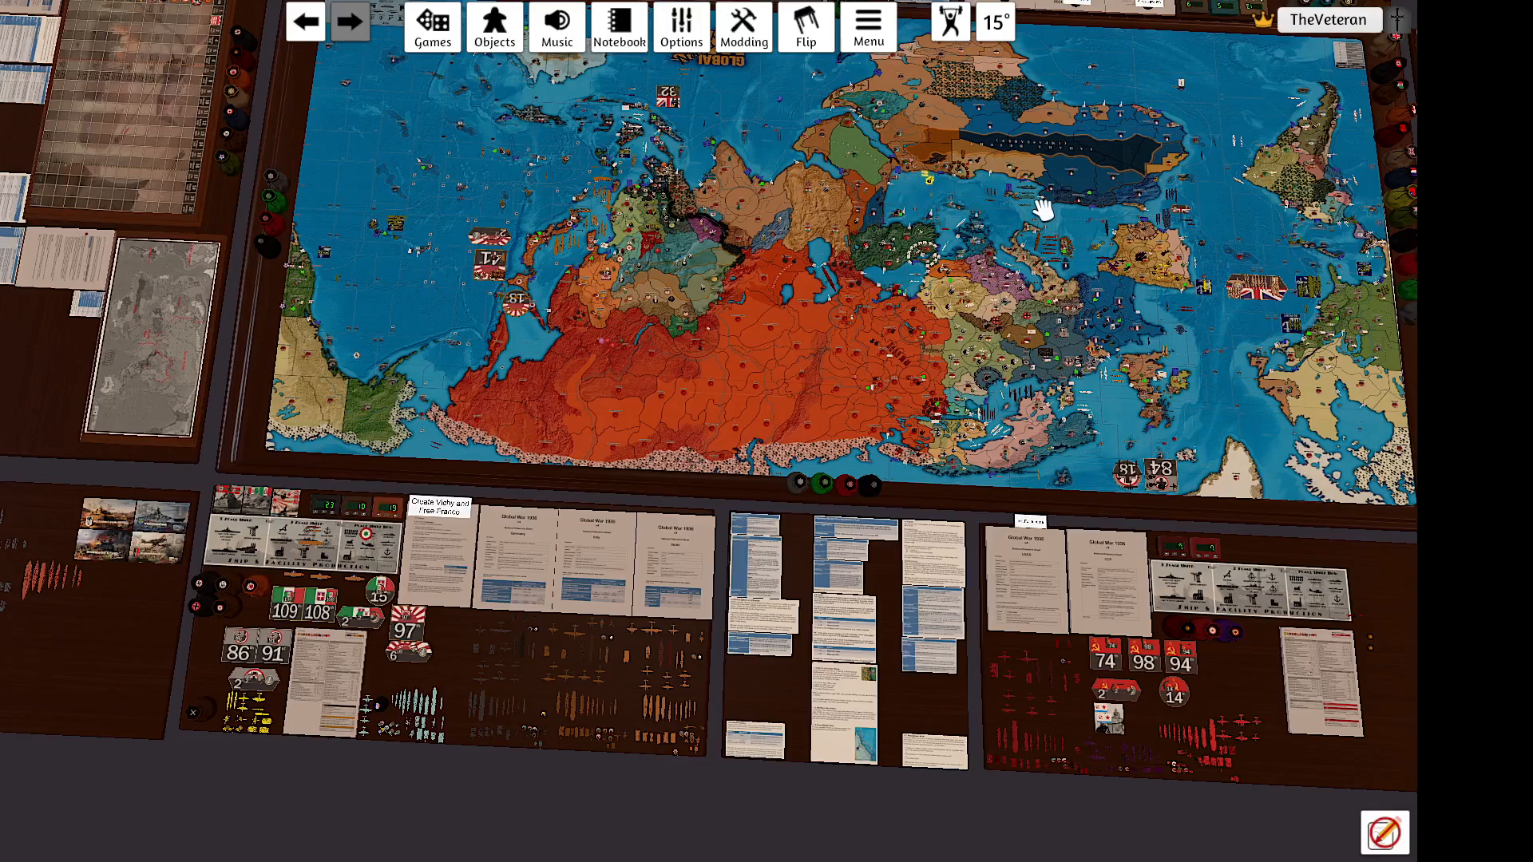
mouse_move(987, 220)
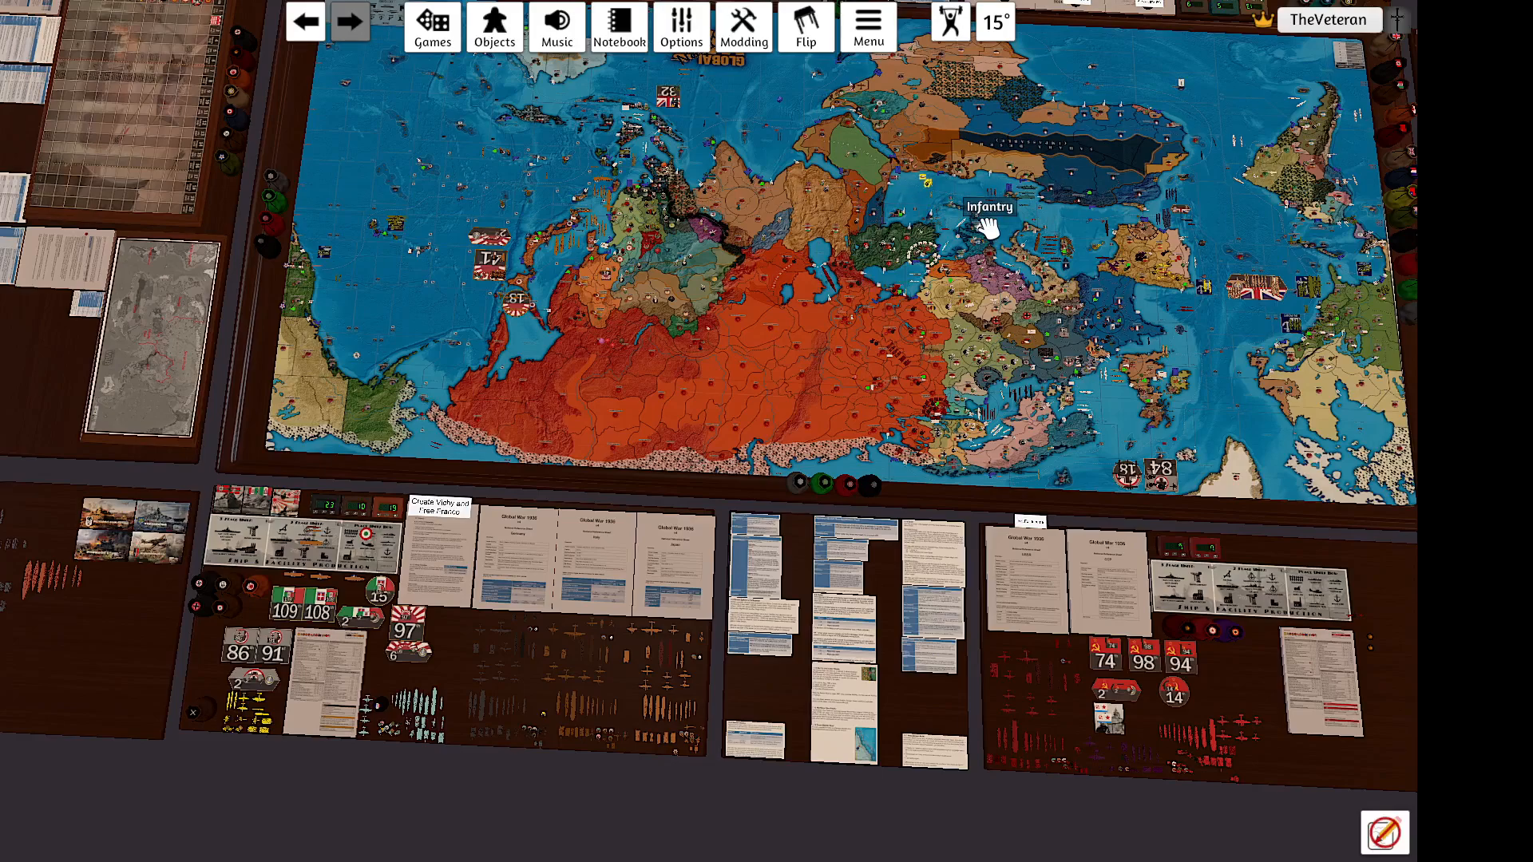
mouse_move(919, 317)
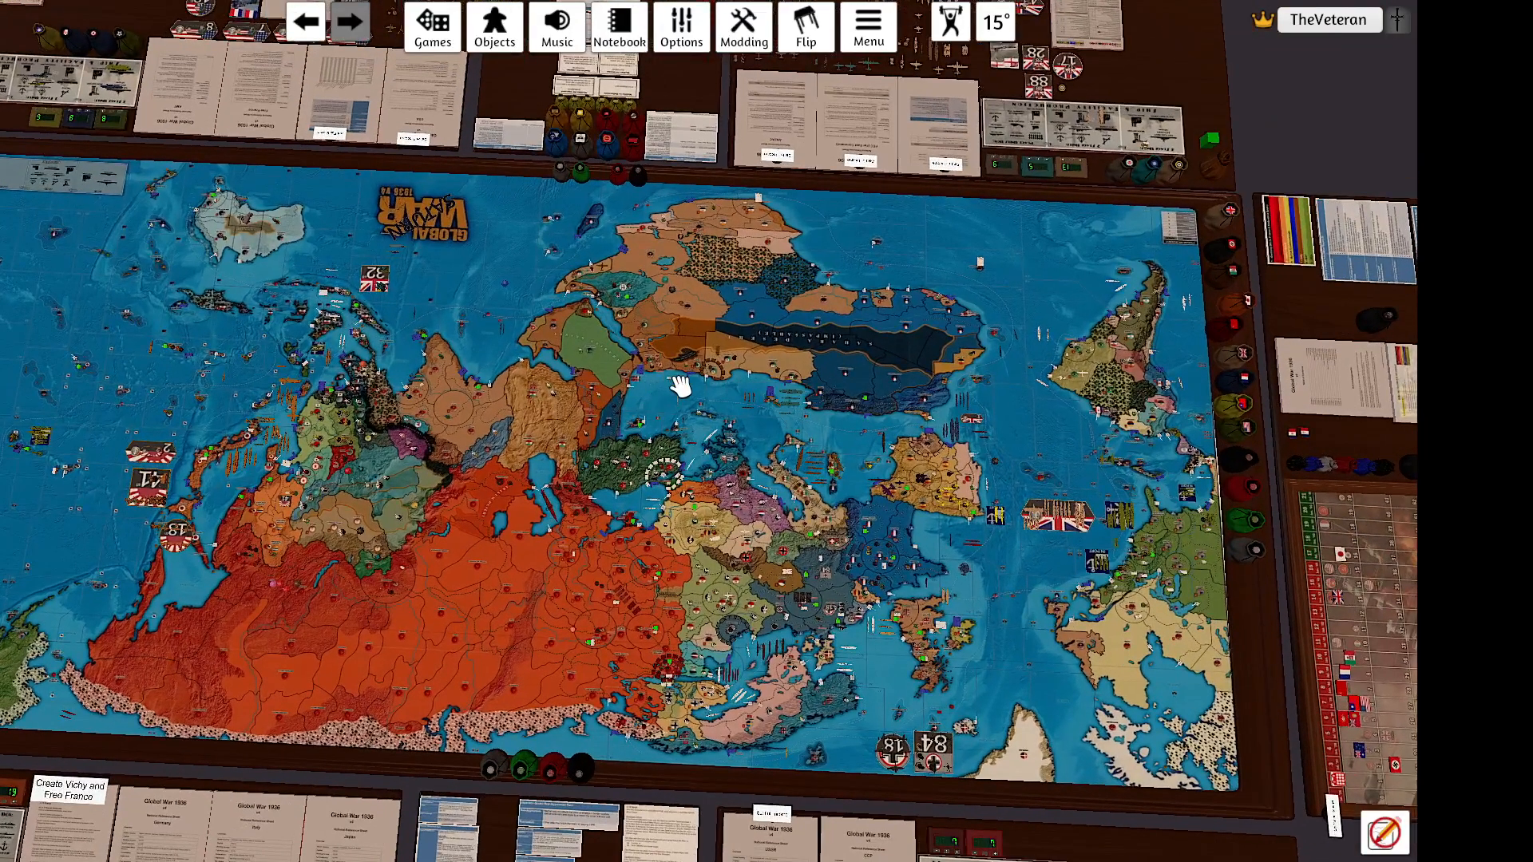
mouse_move(602, 284)
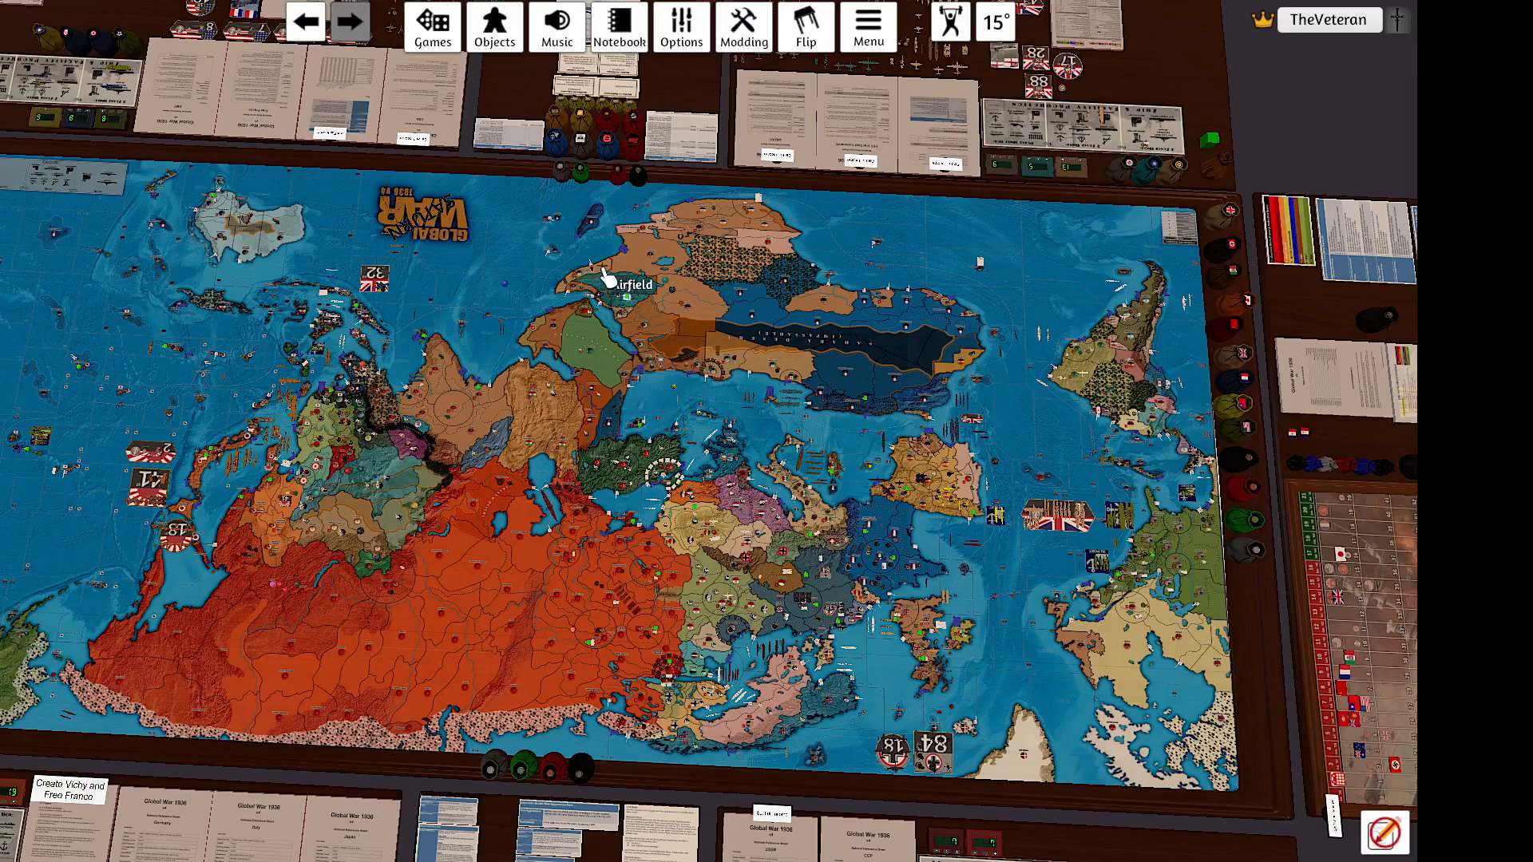
mouse_move(582, 284)
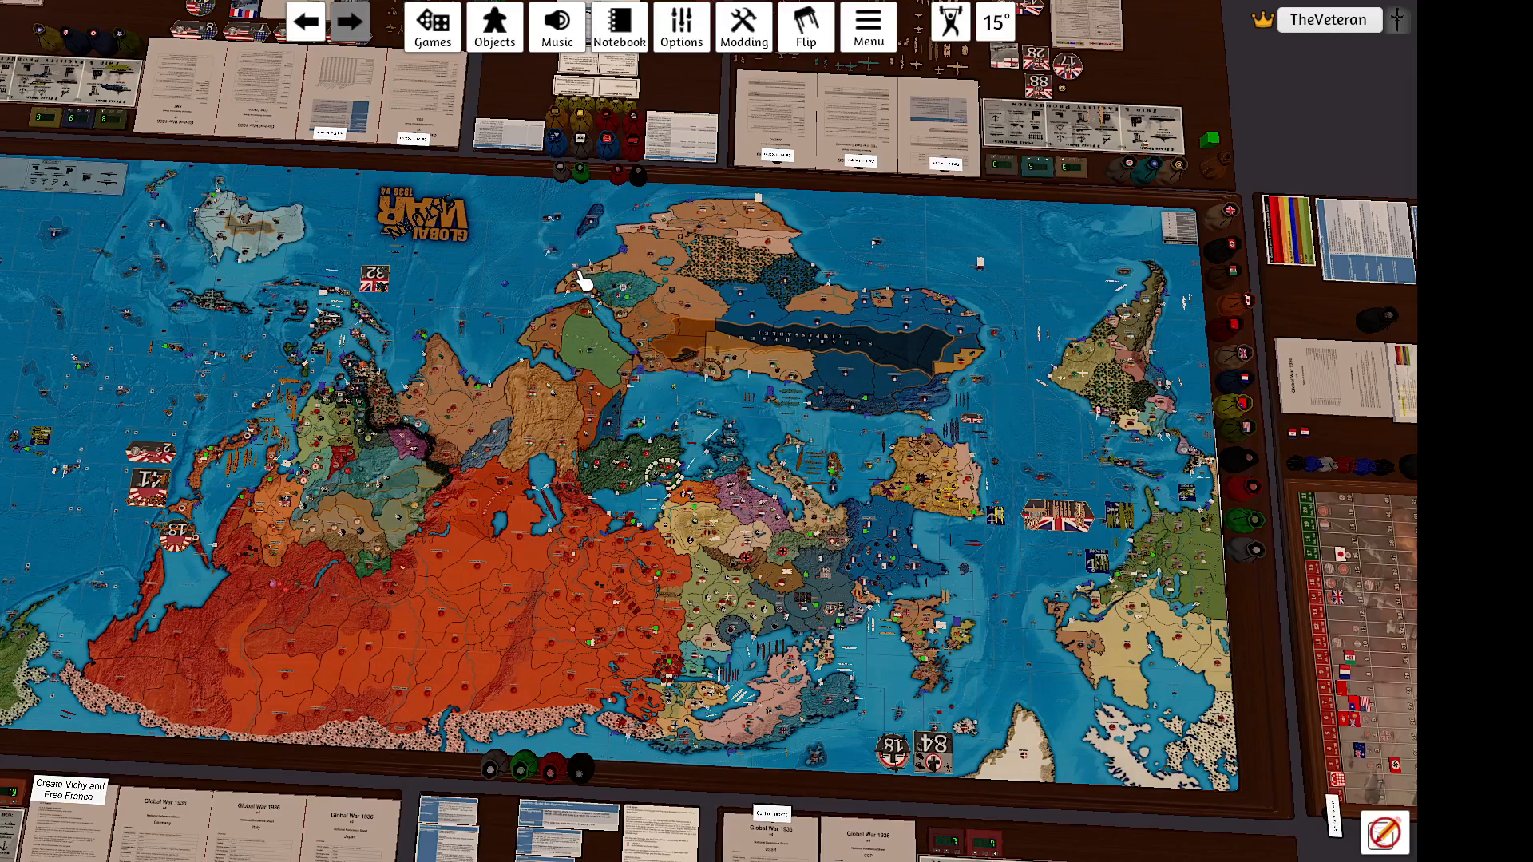
mouse_move(684, 396)
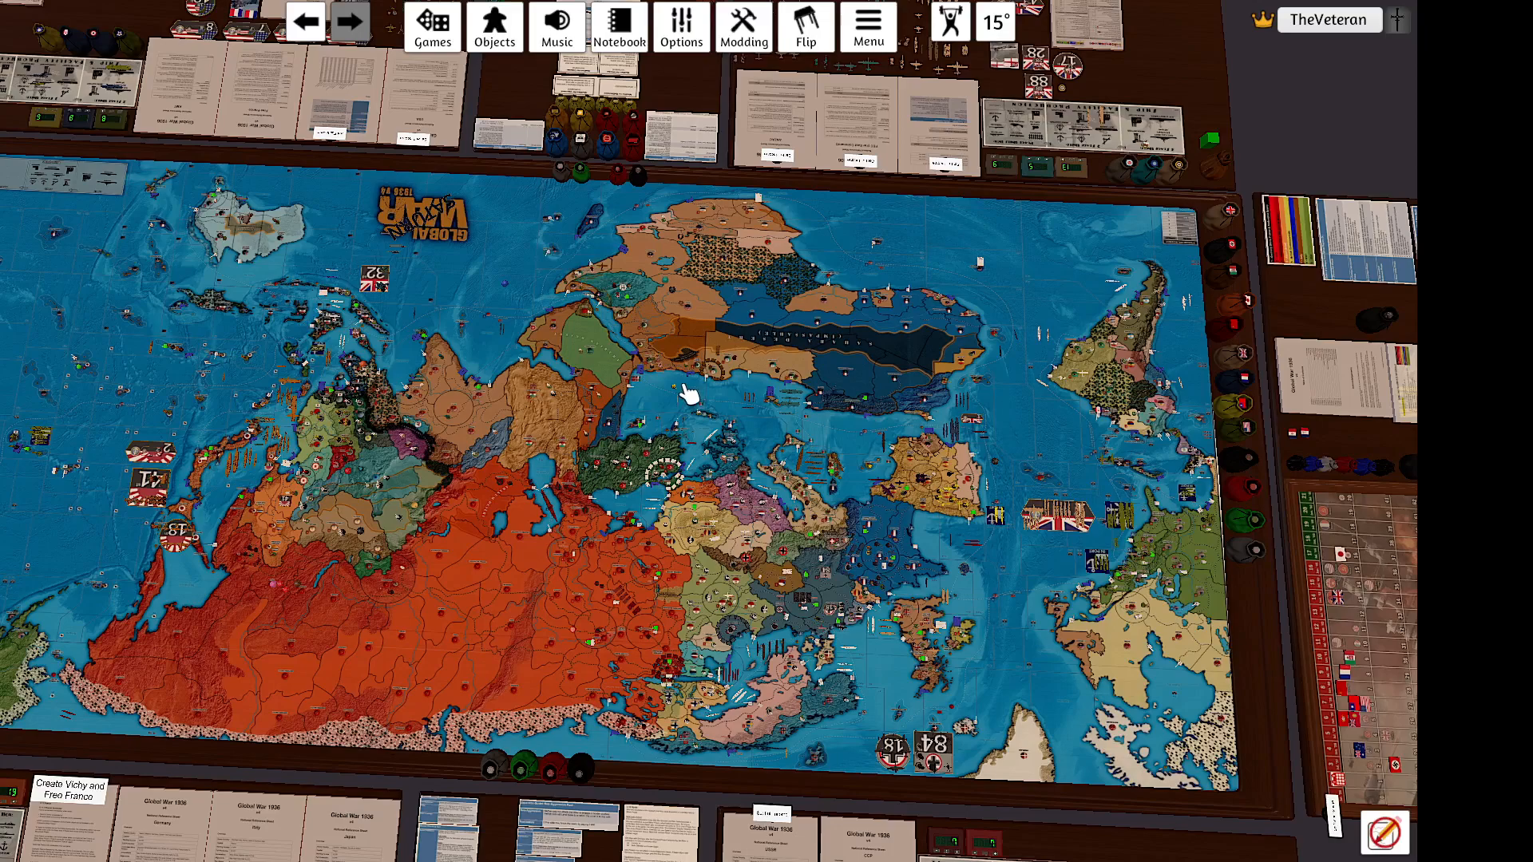
mouse_move(953, 509)
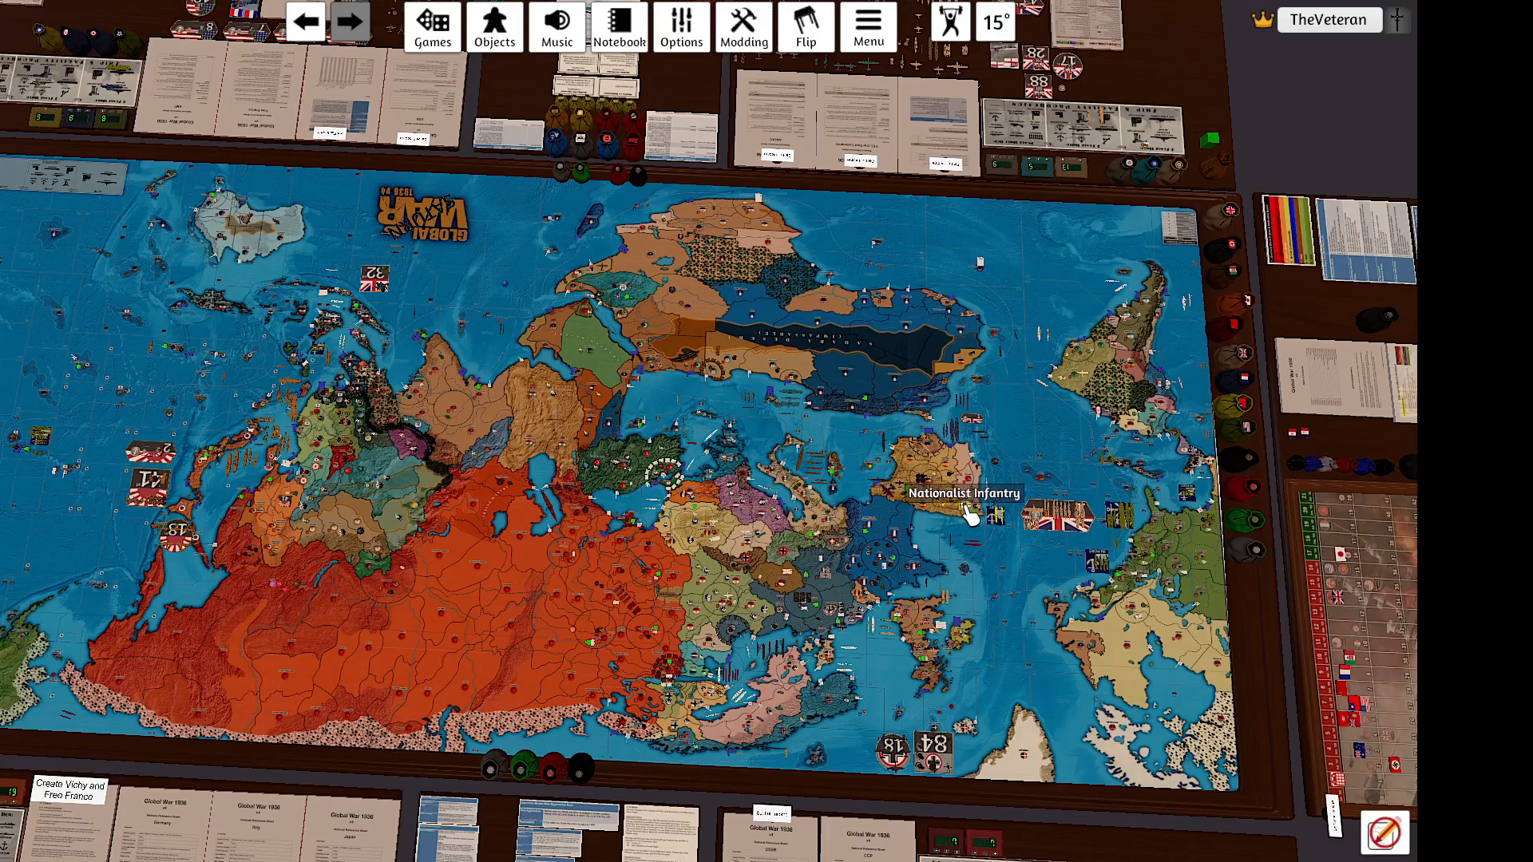
mouse_move(963, 460)
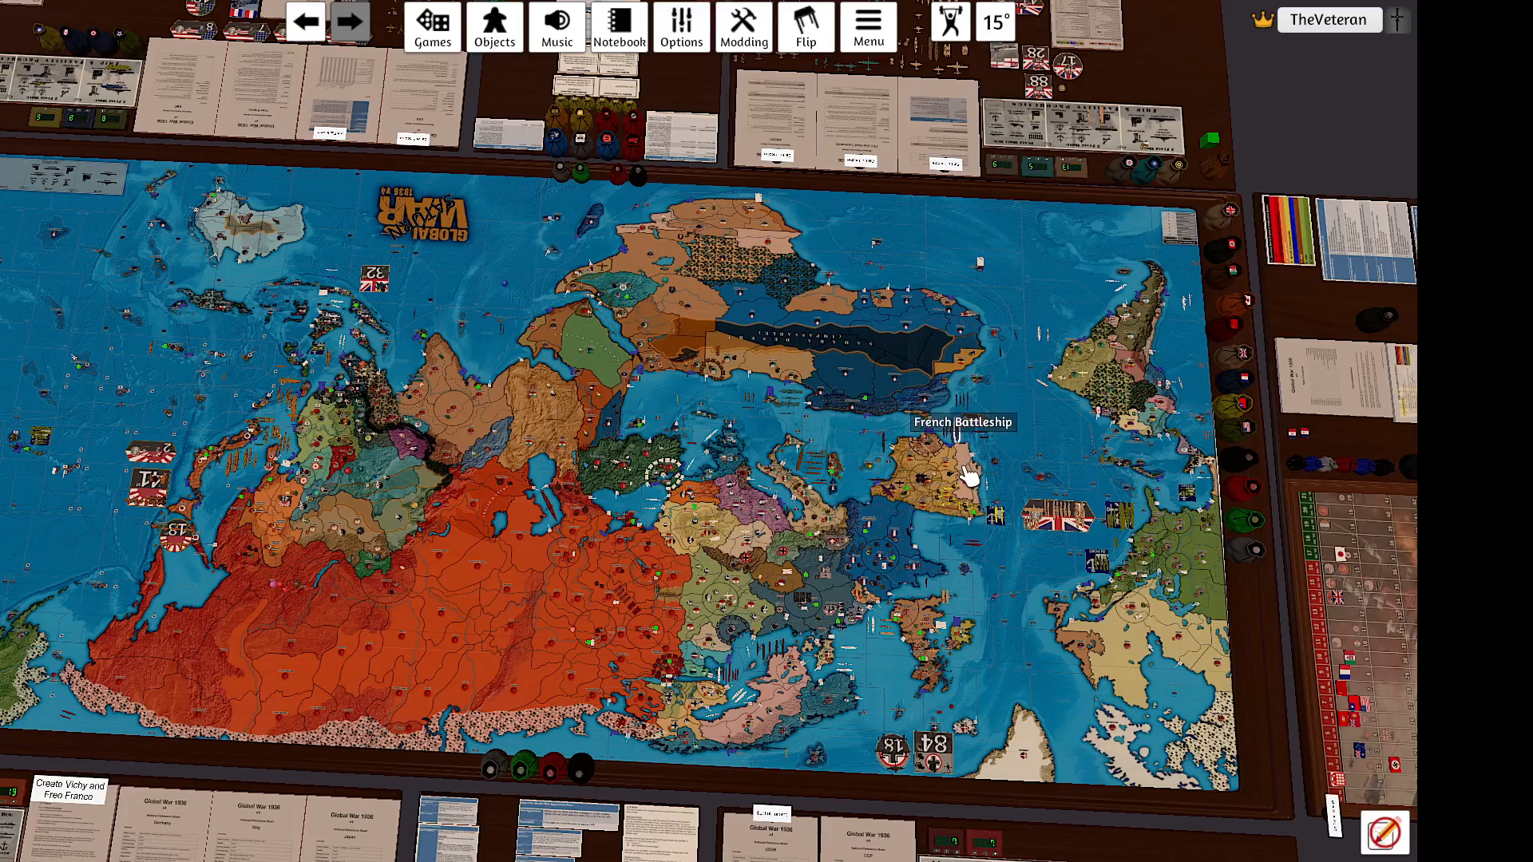
mouse_move(309, 162)
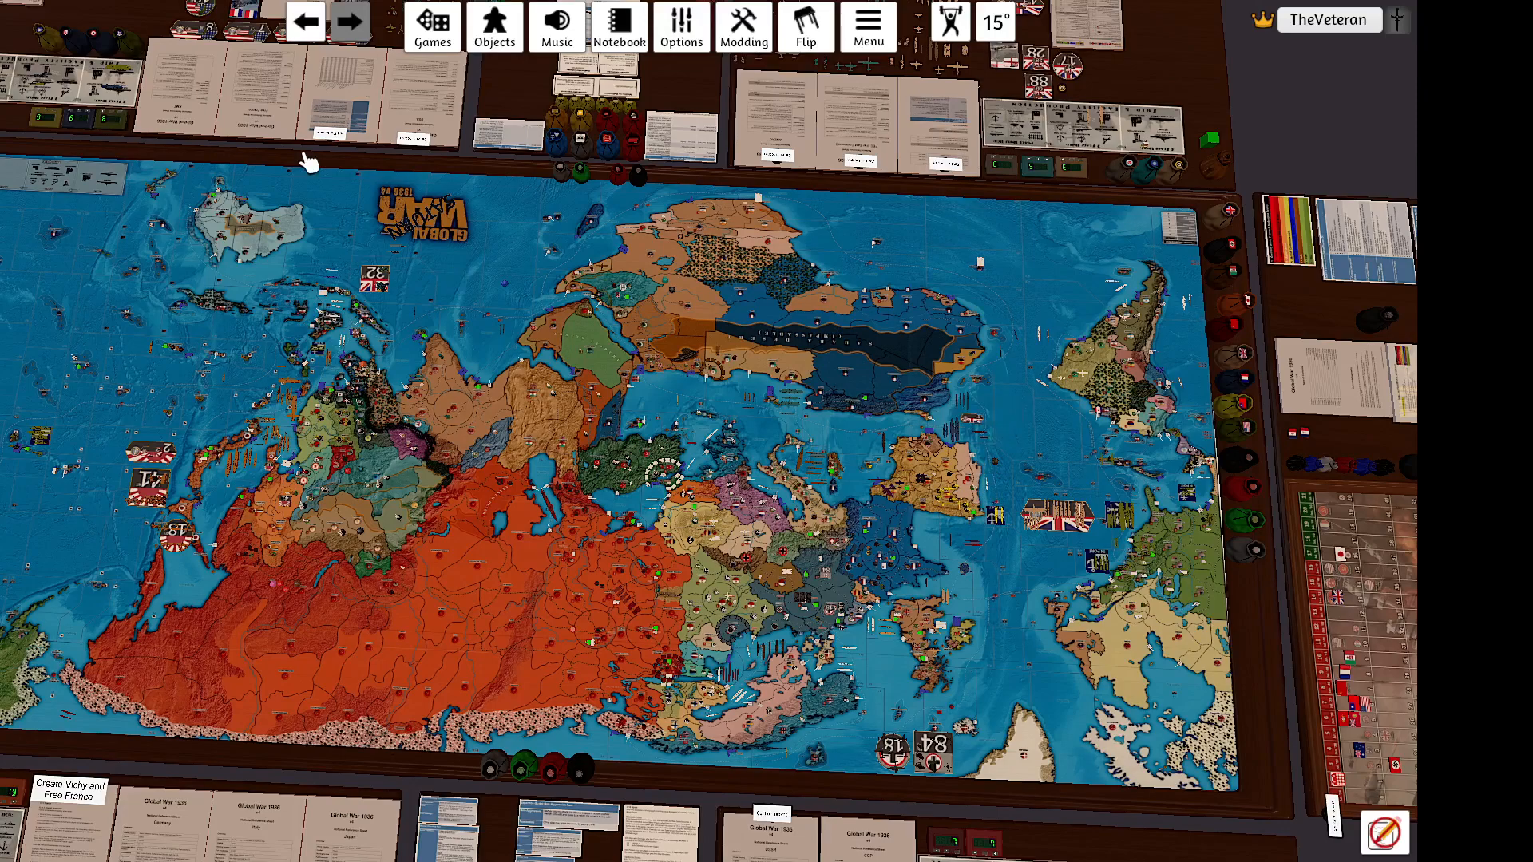